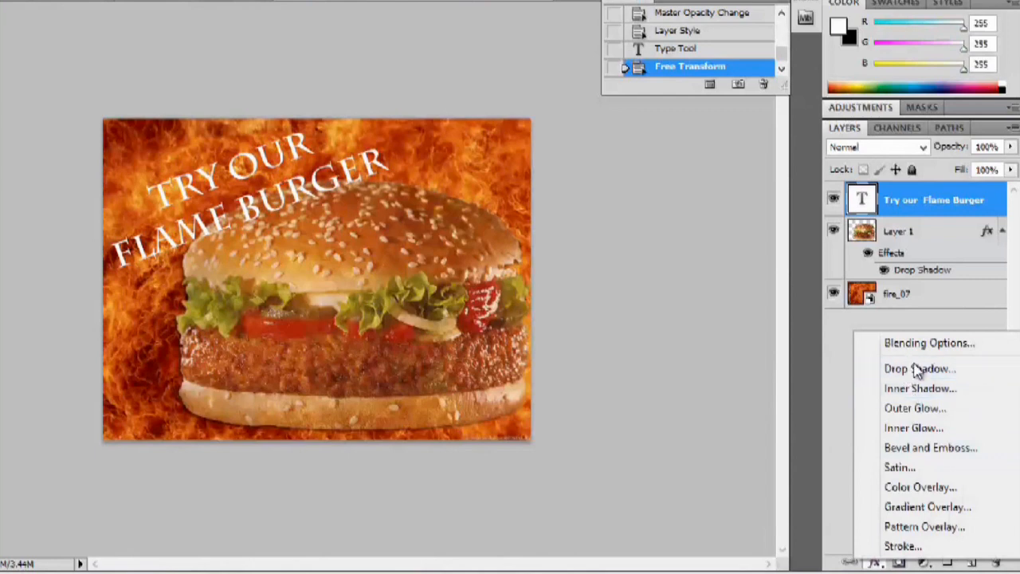
# Switch from the finished flame burger example to the blank Untitled-1 document.
pyautogui.click(919, 368)
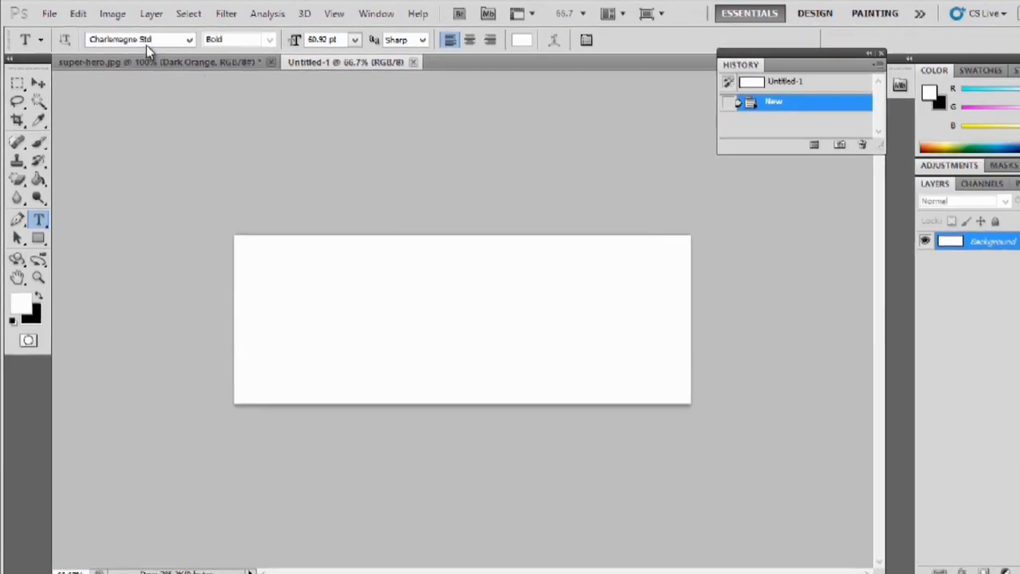
# Open burger.jpg from the Desktop as a new document.
pyautogui.click(49, 13)
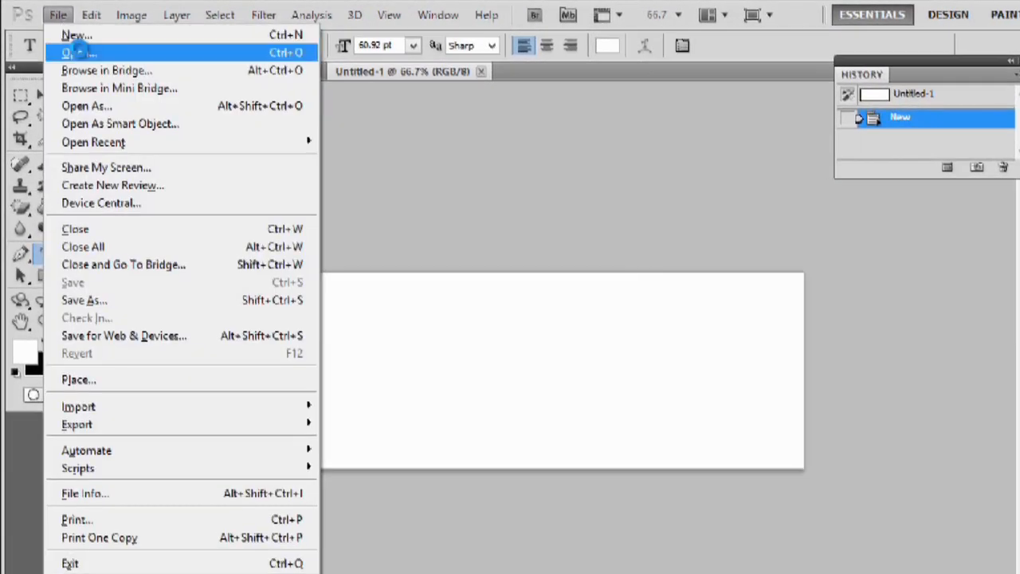
pyautogui.click(79, 52)
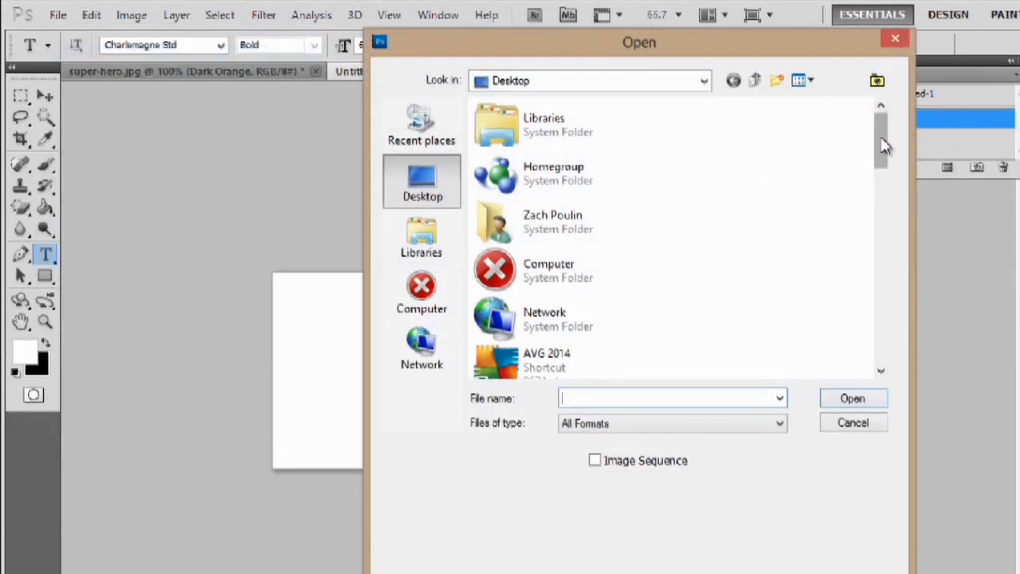
pyautogui.moveTo(881, 147); pyautogui.dragTo(881, 343)
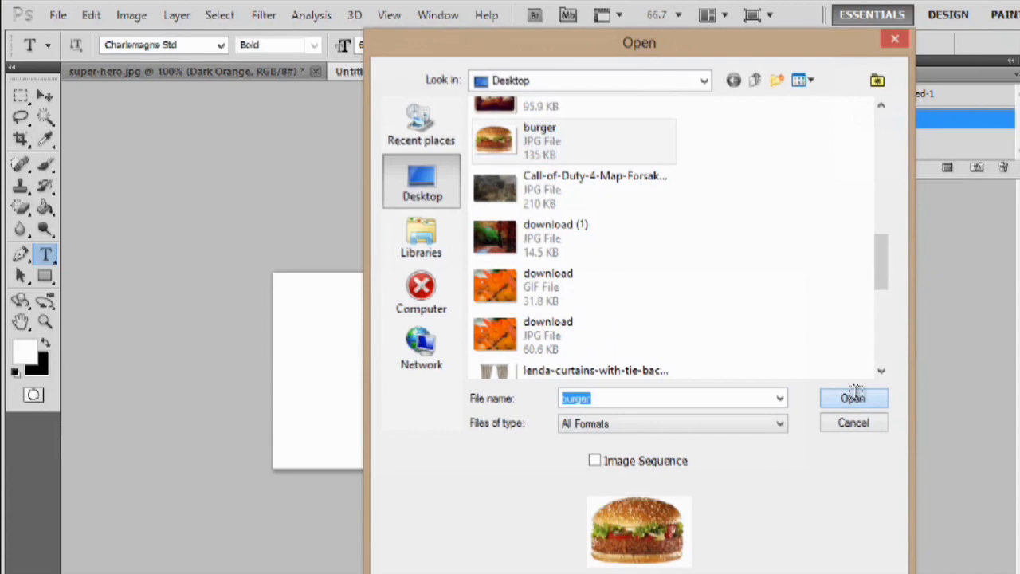
pyautogui.click(853, 397)
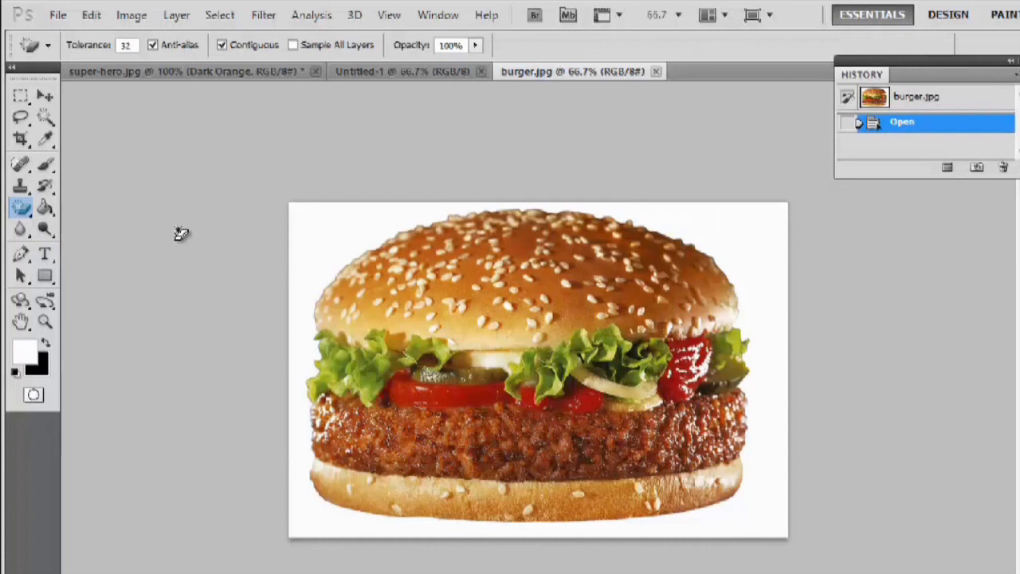
pyautogui.moveTo(351, 233)
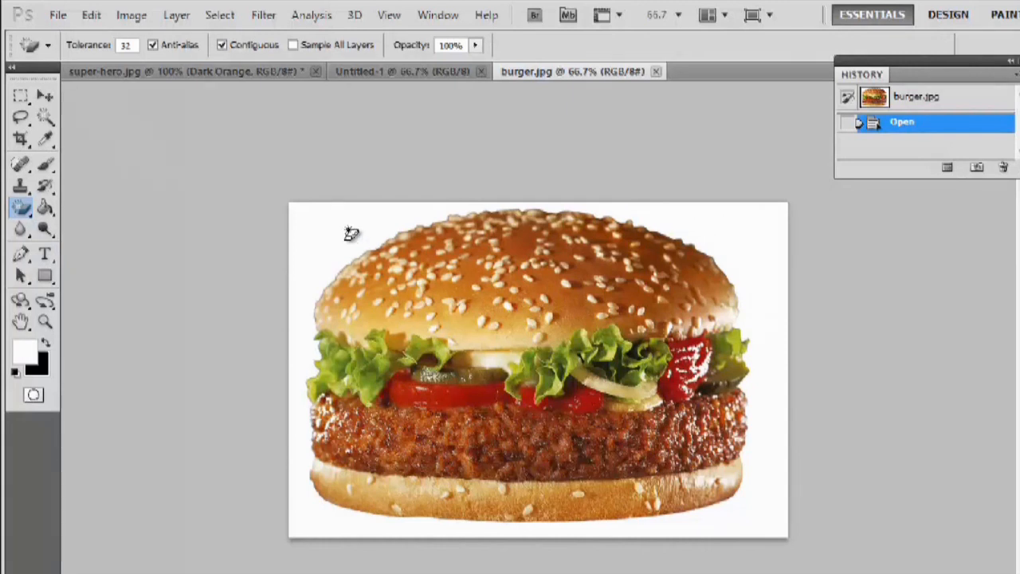
# Magic-erase the white background, then cut and paste the burger onto a new transparent layer.
pyautogui.click(351, 231)
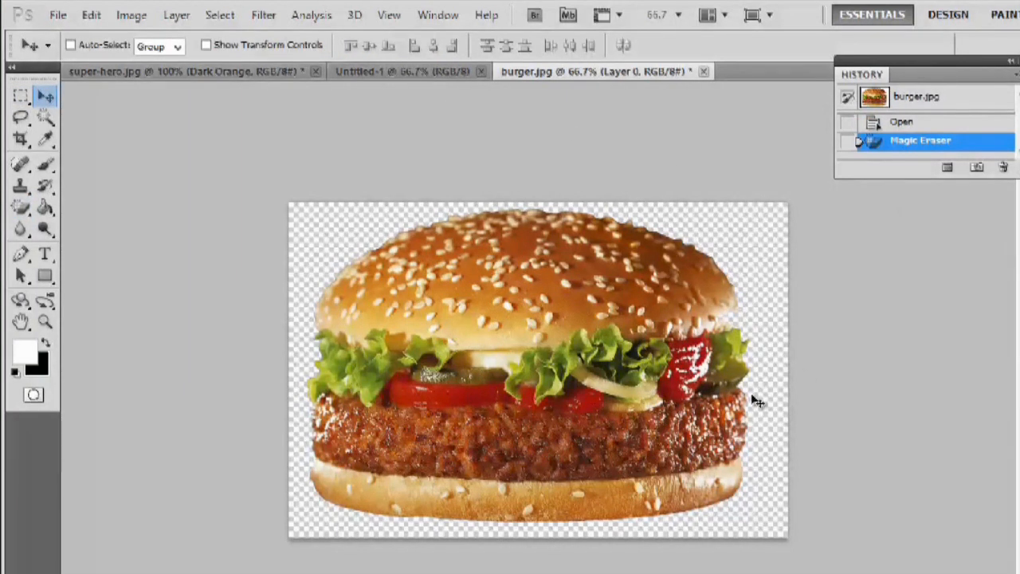
pyautogui.moveTo(776, 364)
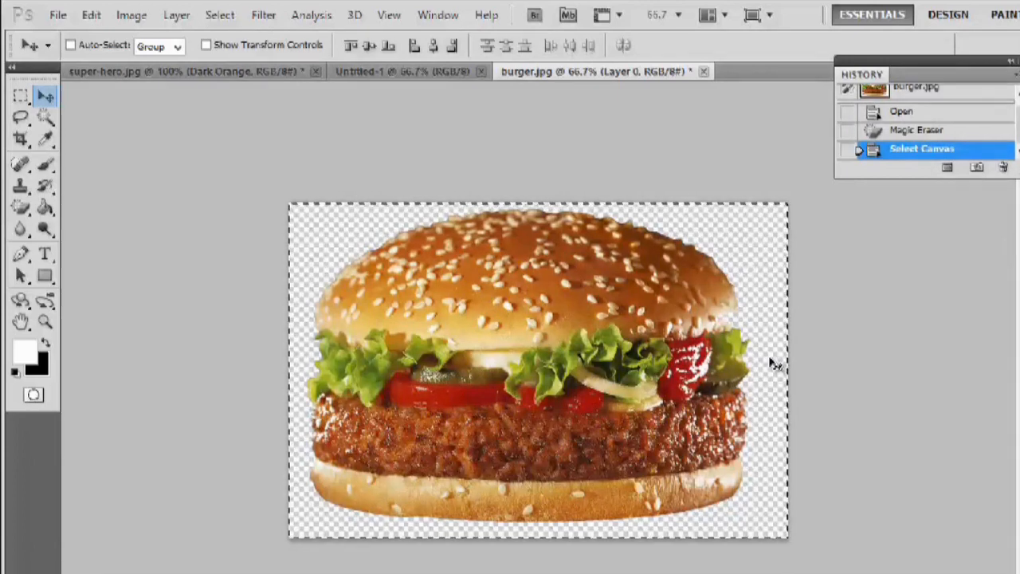
pyautogui.press('Ctrl+X')
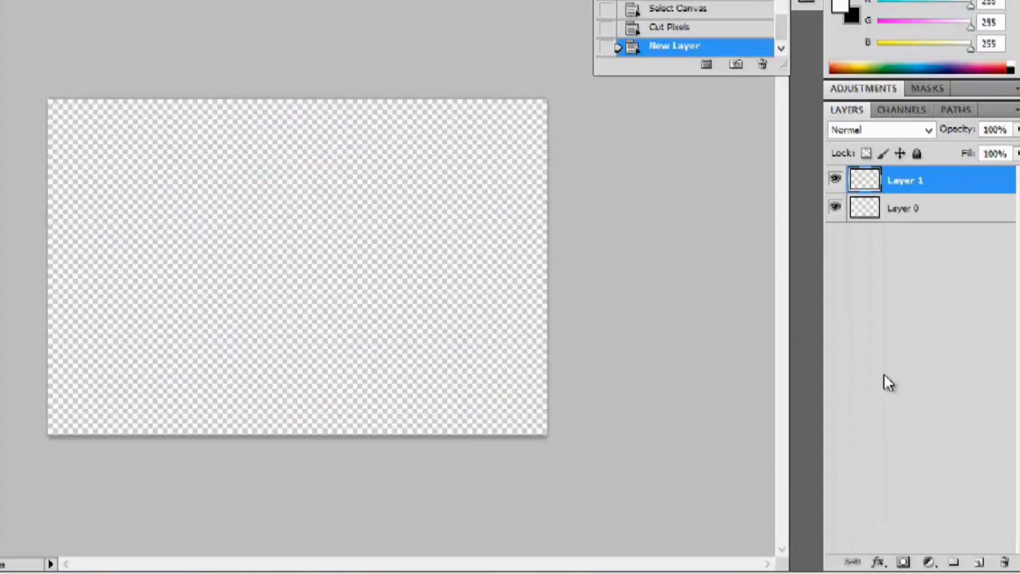
pyautogui.press('ctrl+v')
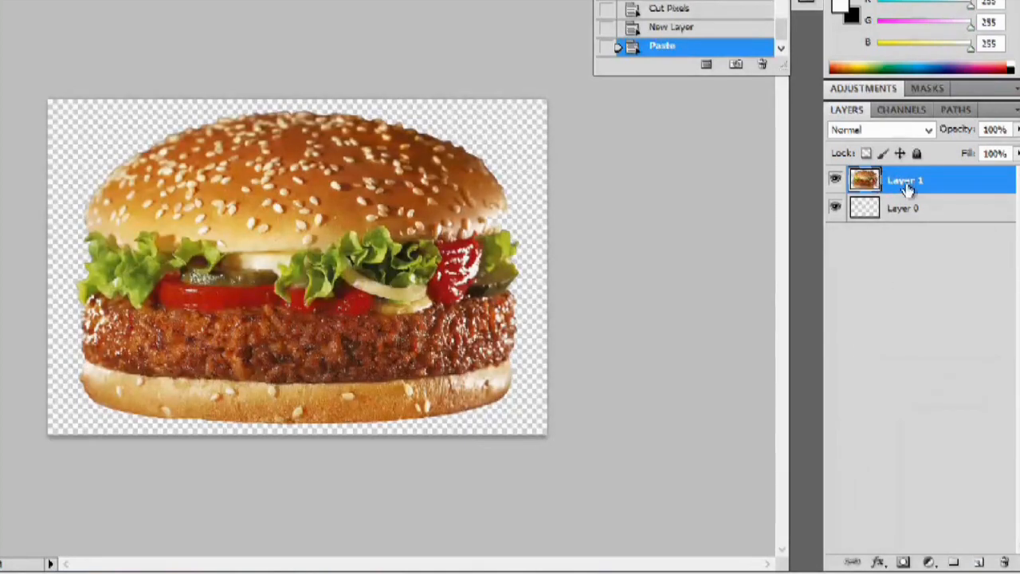
pyautogui.moveTo(936, 215)
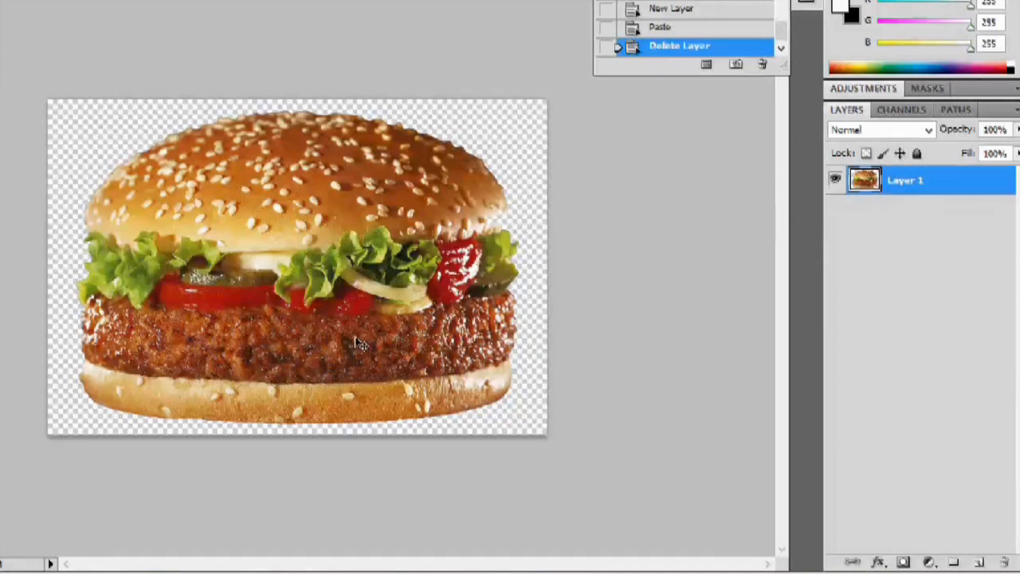
pyautogui.moveTo(192, 283)
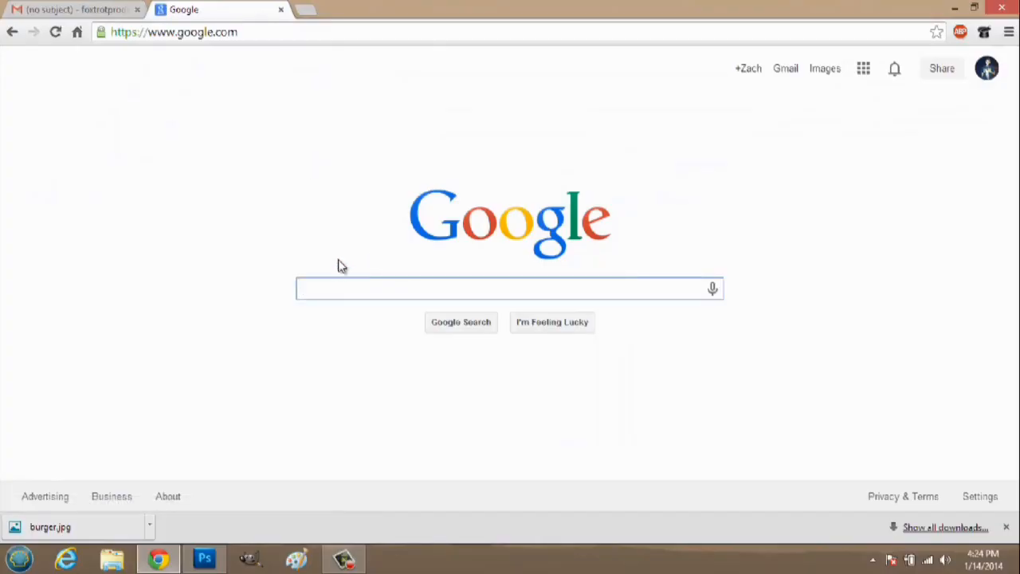
pyautogui.moveTo(806, 125)
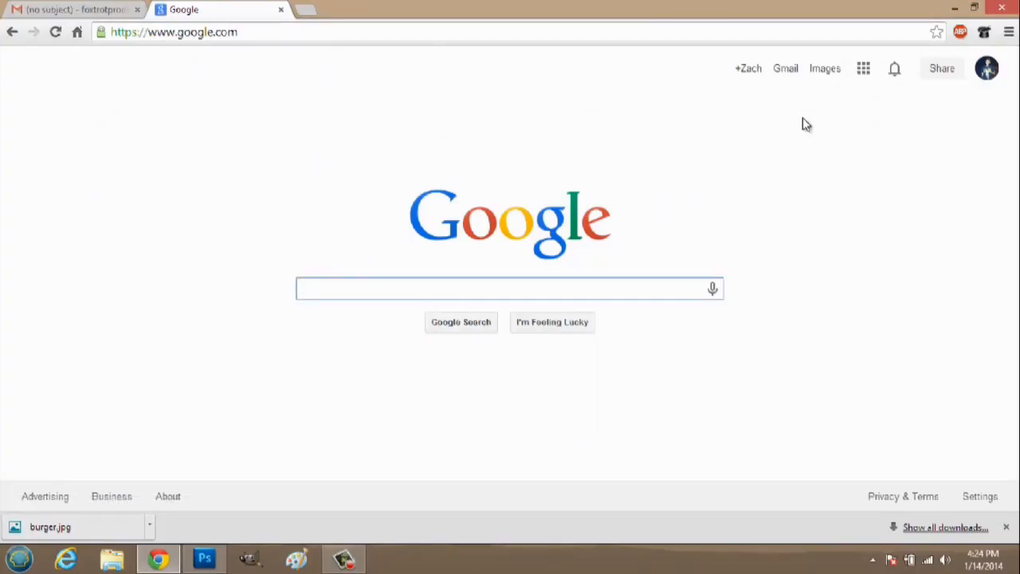
# Search Google Images for 'fire' and save the orange fire texture as fire_07.jpg.
pyautogui.click(825, 68)
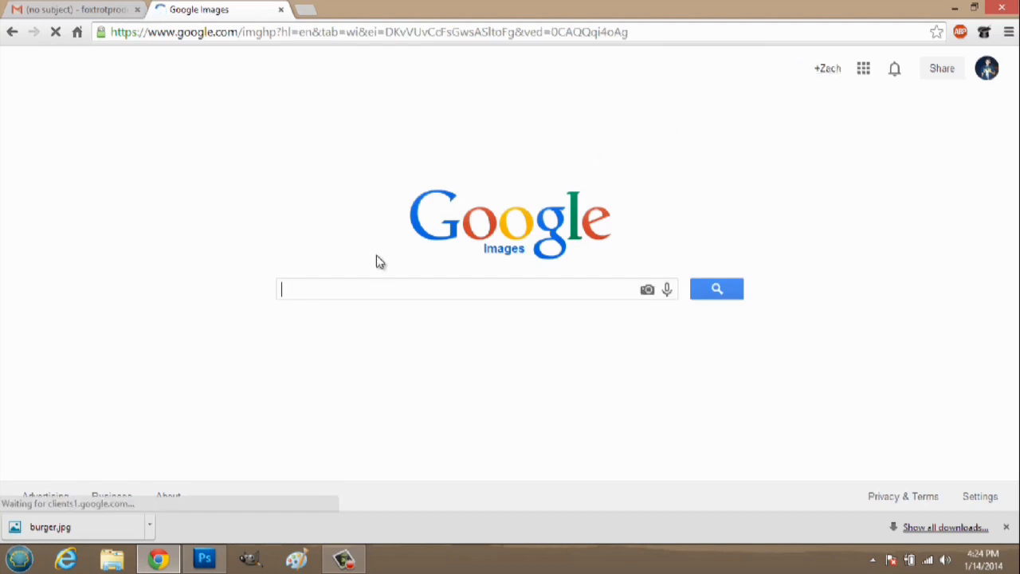
pyautogui.write('fire')
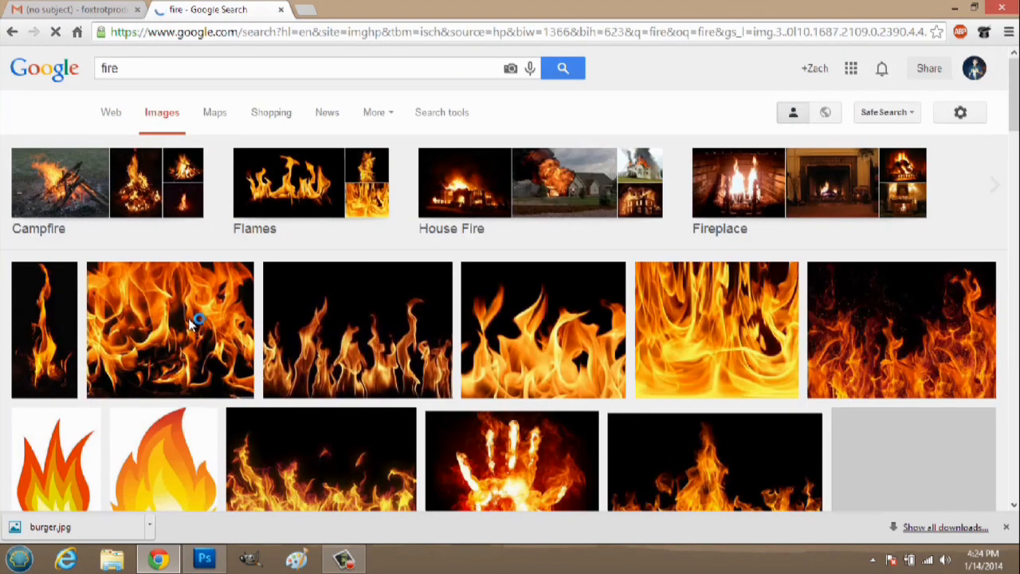
pyautogui.moveTo(917, 431)
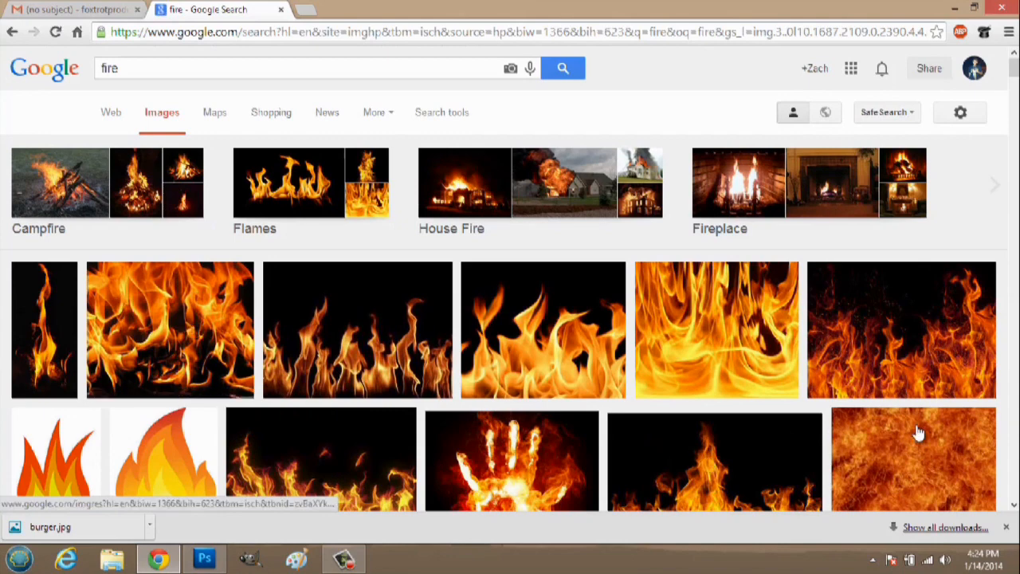
pyautogui.click(914, 460)
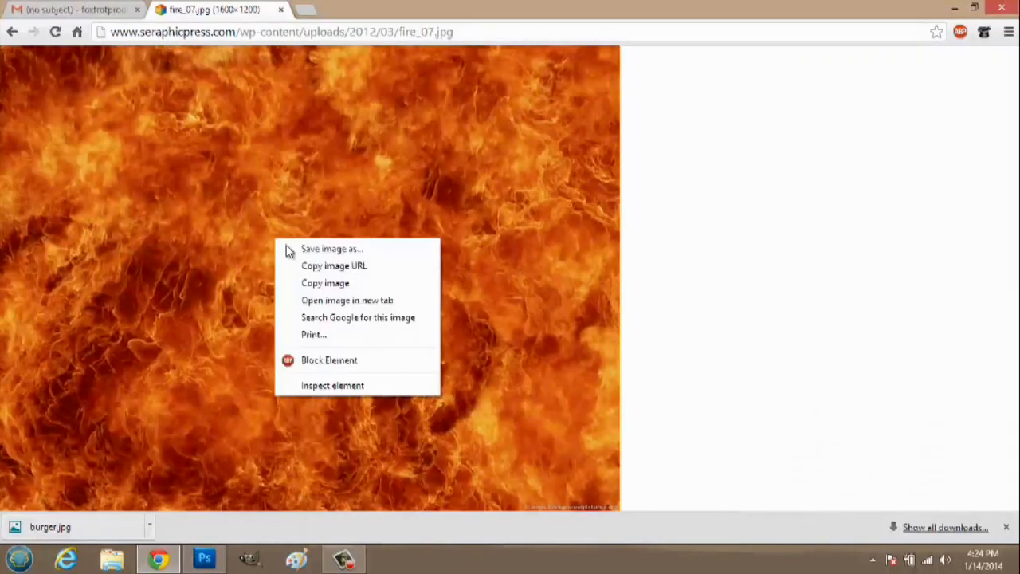
pyautogui.click(332, 248)
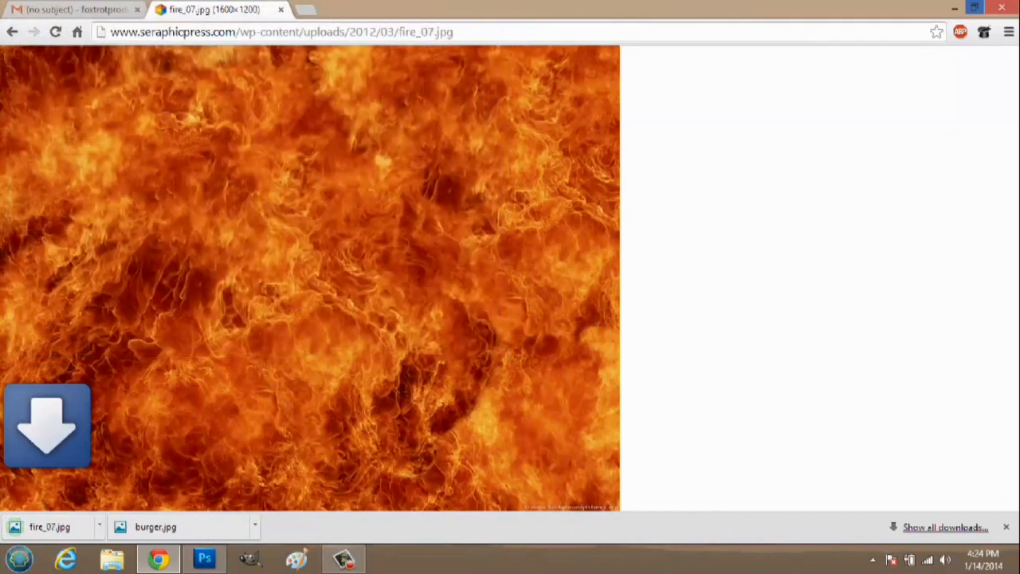
pyautogui.click(204, 558)
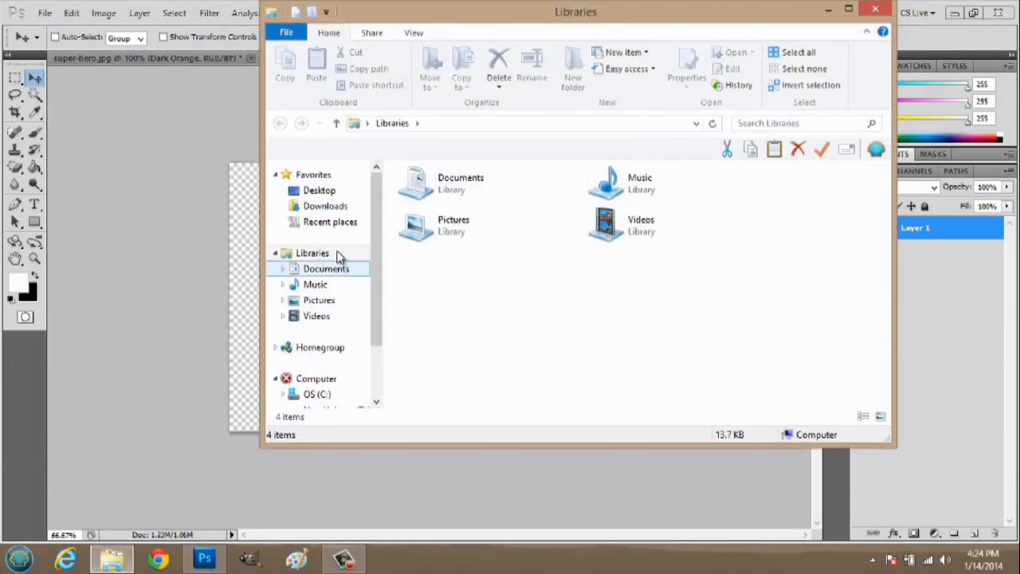
# Pick fire_07.jpg from the Desktop folder to place behind the burger.
pyautogui.click(319, 189)
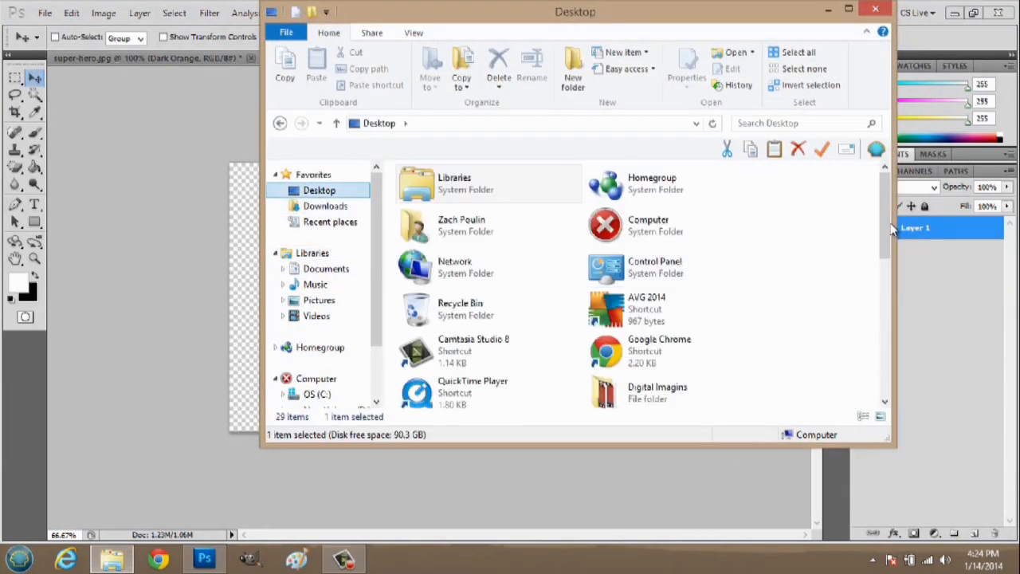
pyautogui.scroll(-3)
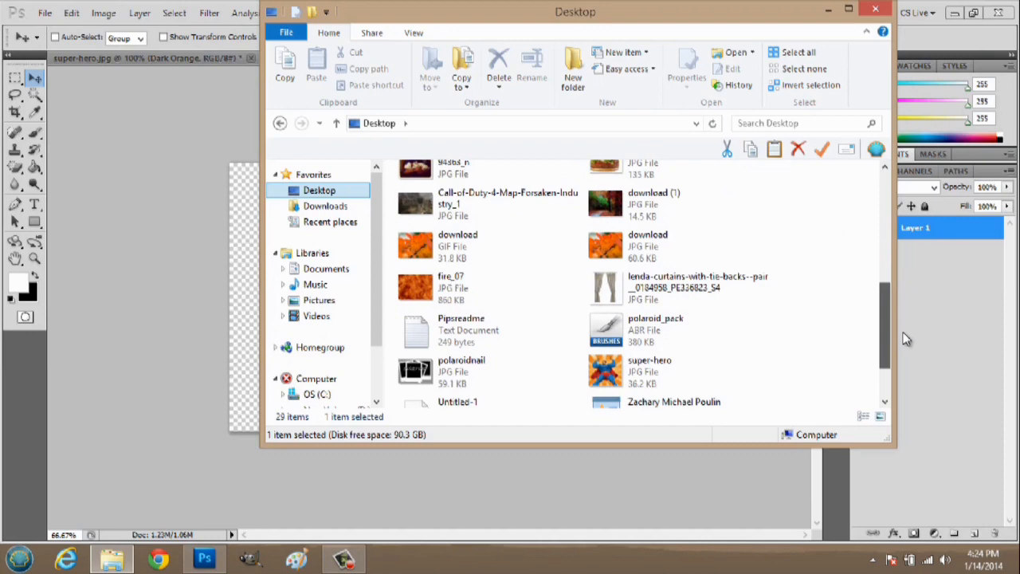
pyautogui.click(450, 287)
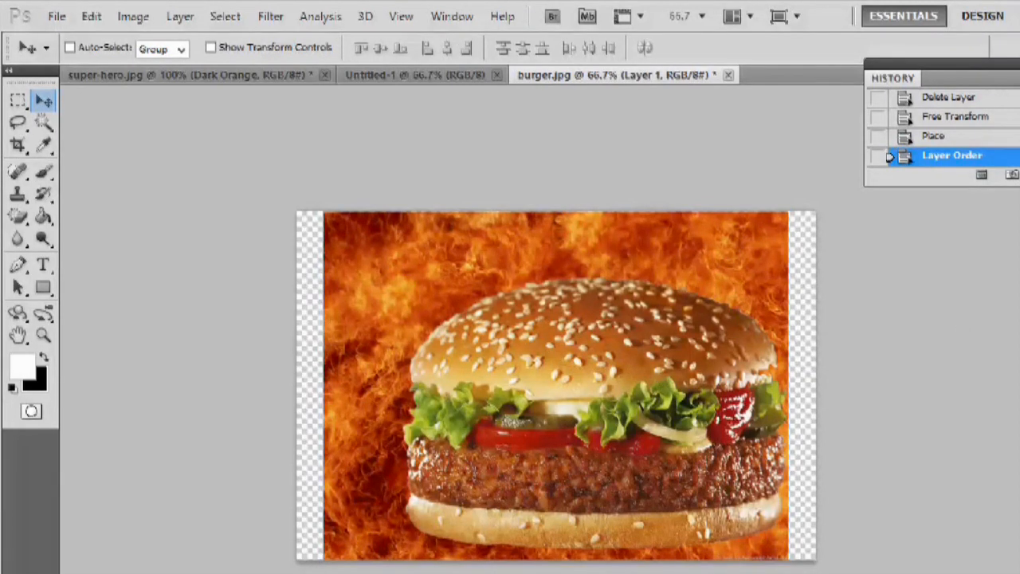
pyautogui.moveTo(558, 444)
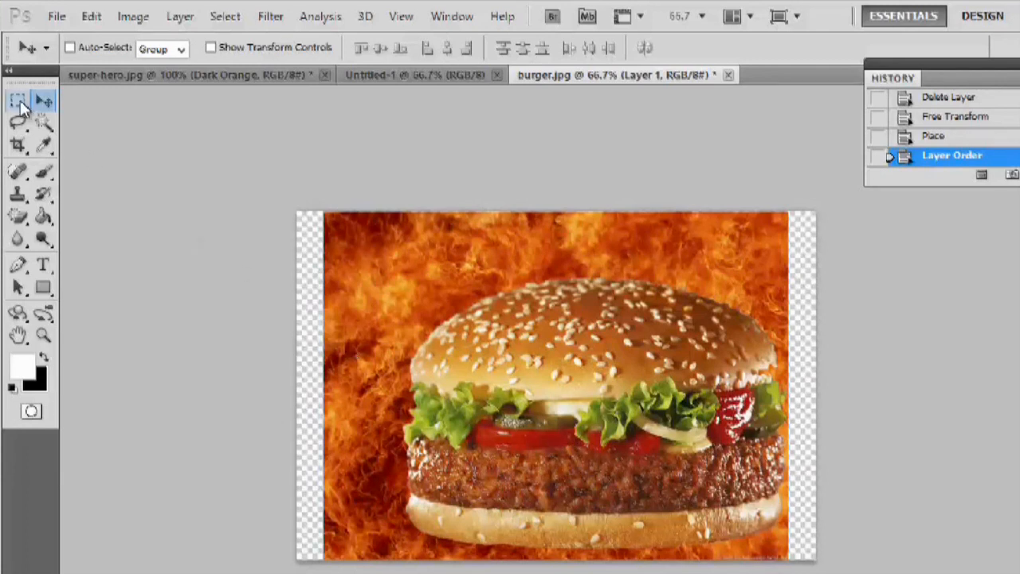
# Crop the canvas to the fire image, removing the transparent side strips.
pyautogui.click(18, 99)
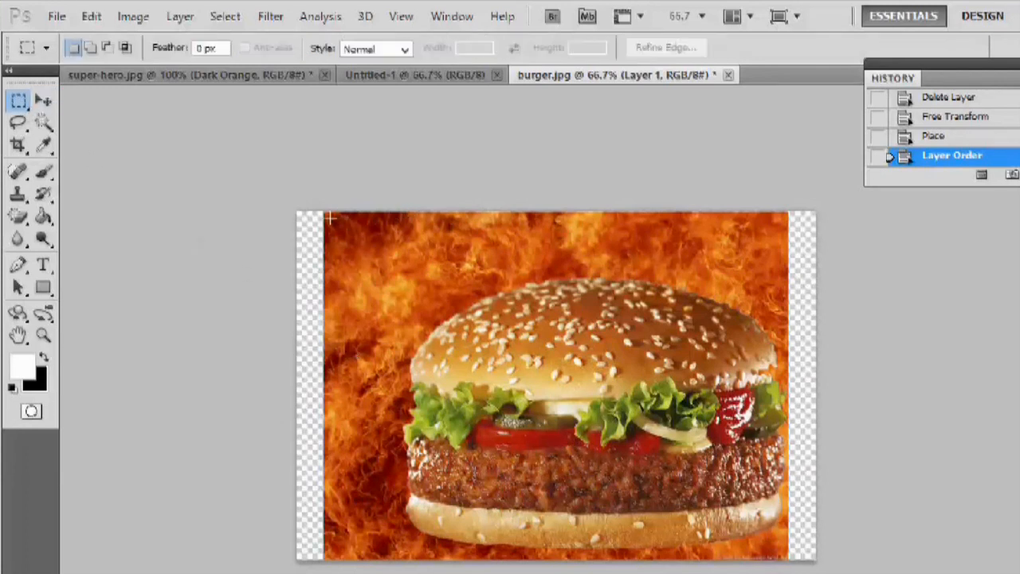
pyautogui.click(17, 144)
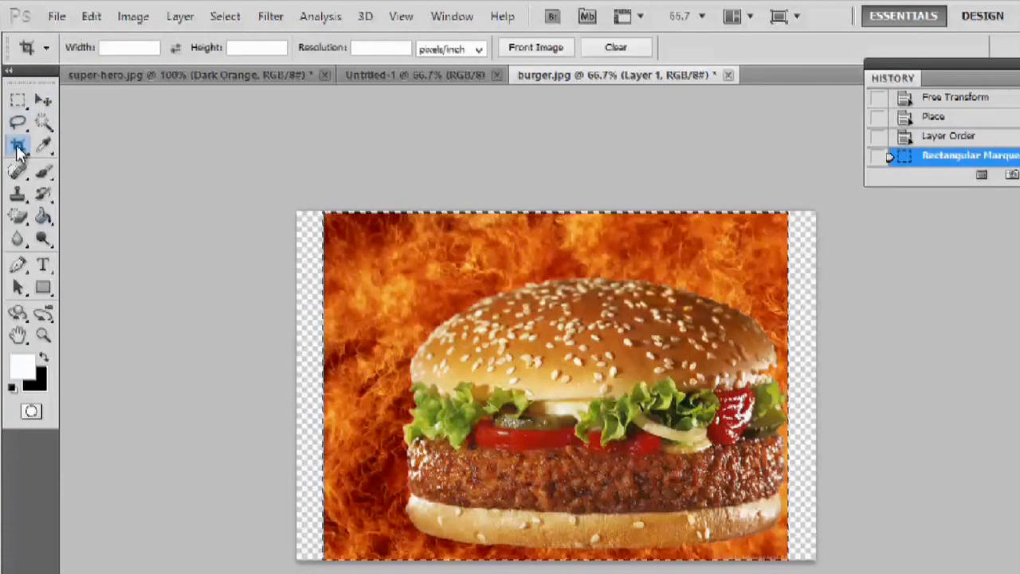
pyautogui.click(17, 145)
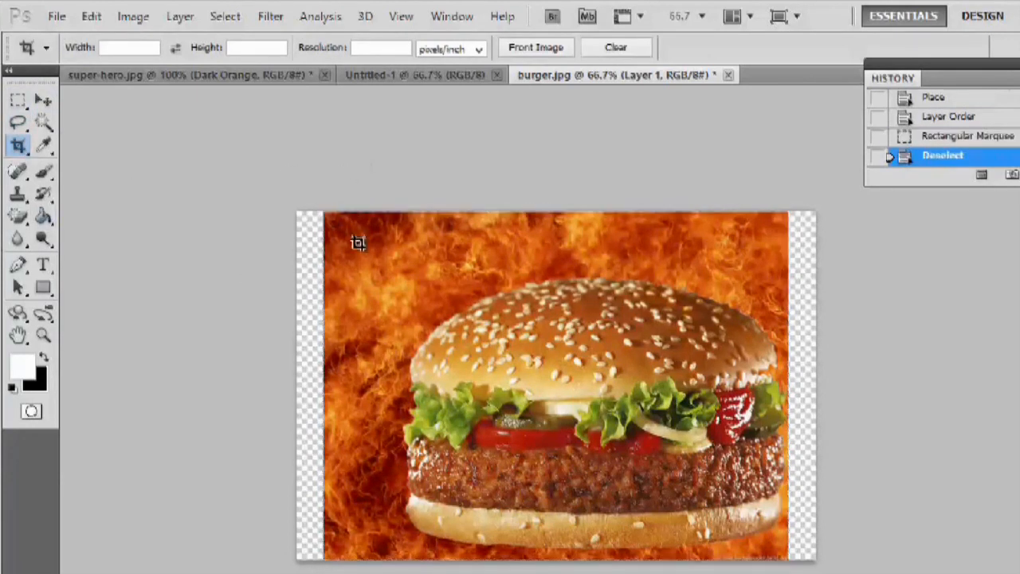
pyautogui.moveTo(327, 215)
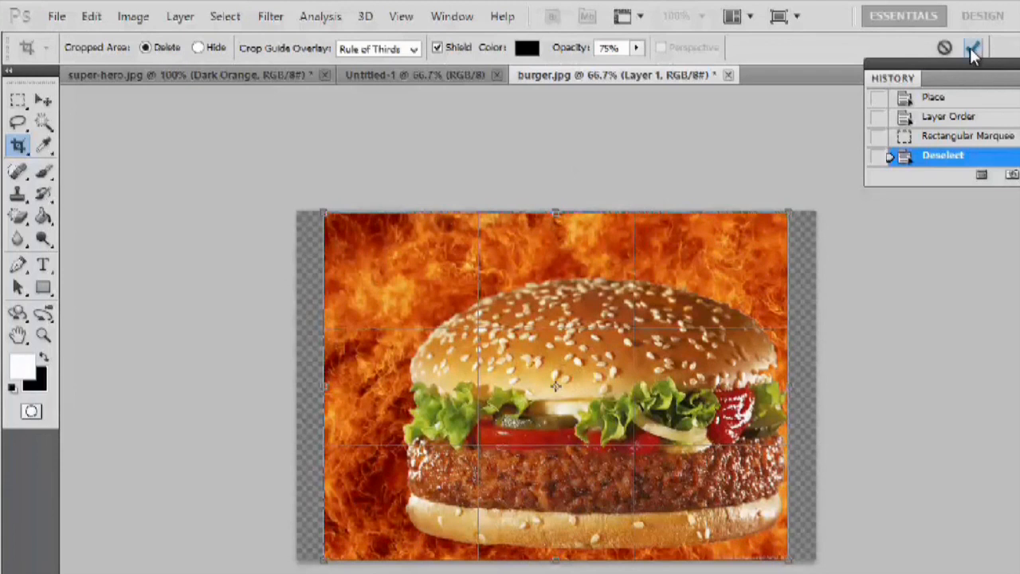
pyautogui.click(972, 47)
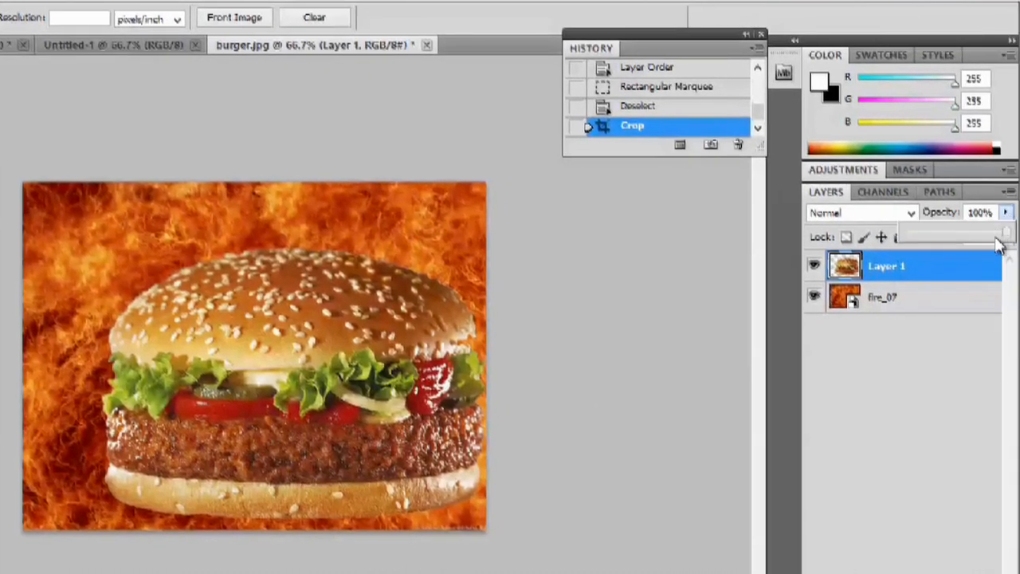
# Lower the burger layer (Layer 1) opacity to about 72%.
pyautogui.moveTo(1000, 232); pyautogui.dragTo(982, 232)
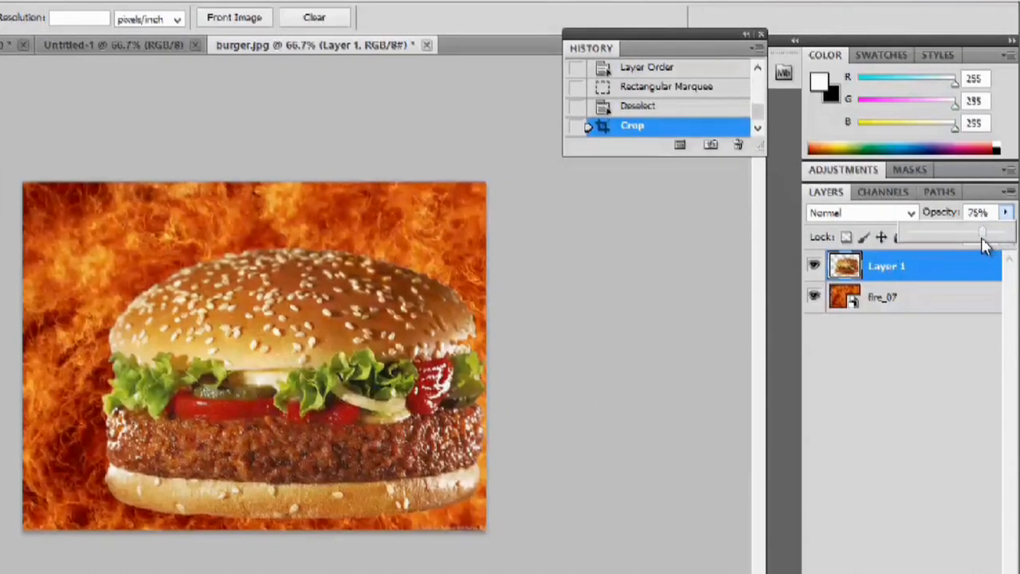
pyautogui.moveTo(980, 232); pyautogui.dragTo(948, 232)
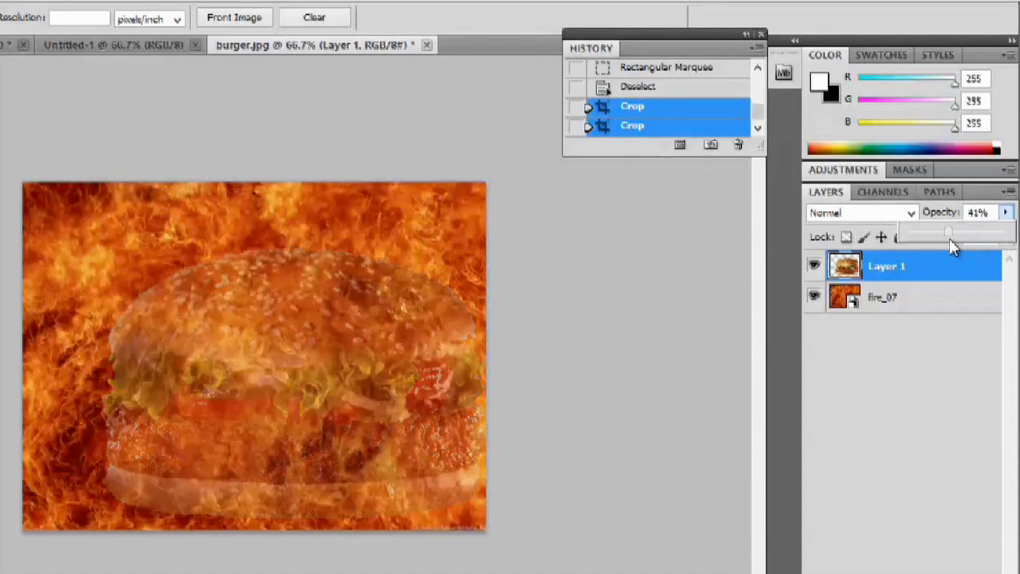
pyautogui.moveTo(949, 232); pyautogui.dragTo(979, 232)
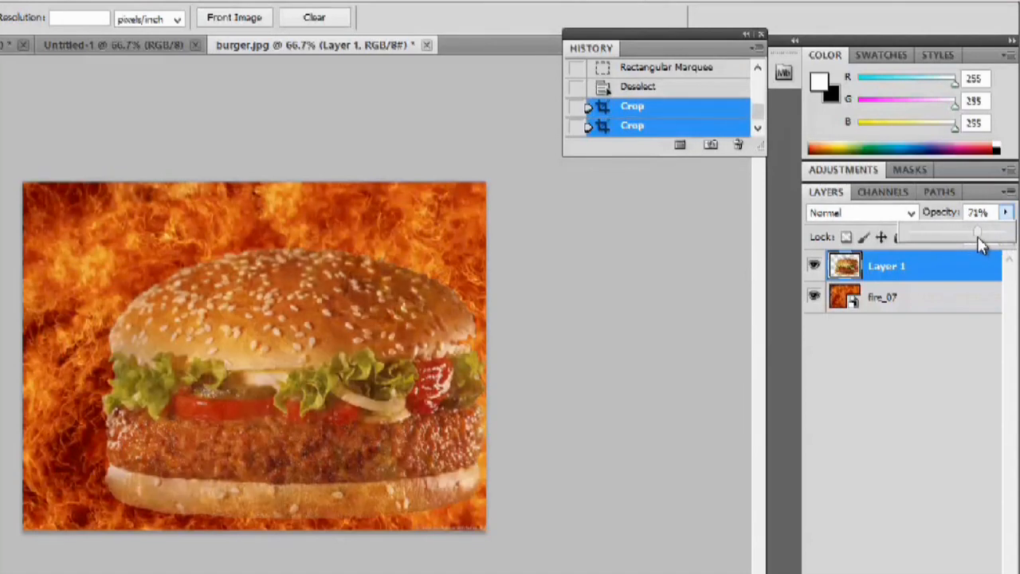
pyautogui.moveTo(977, 231); pyautogui.dragTo(980, 231)
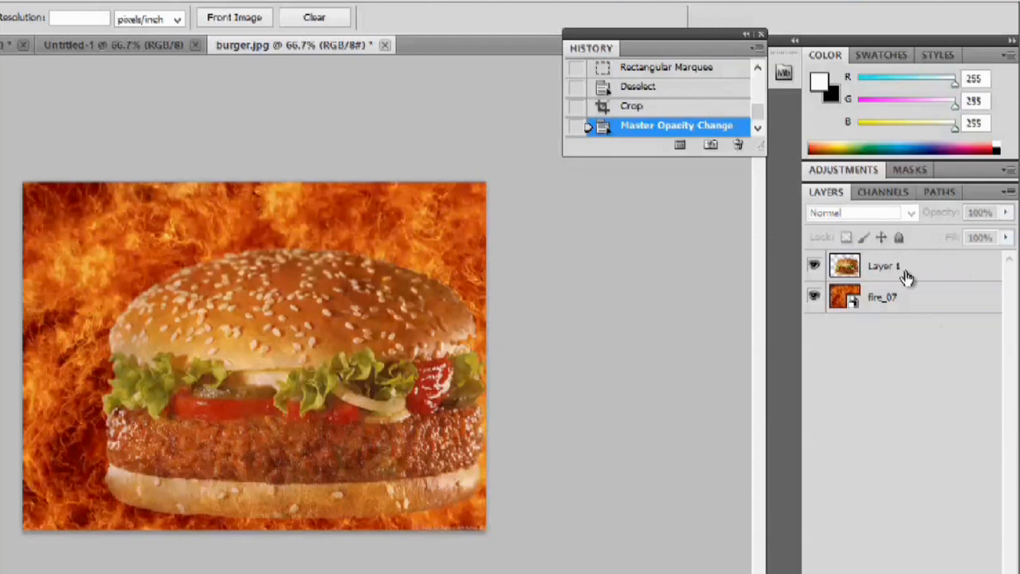
pyautogui.click(887, 265)
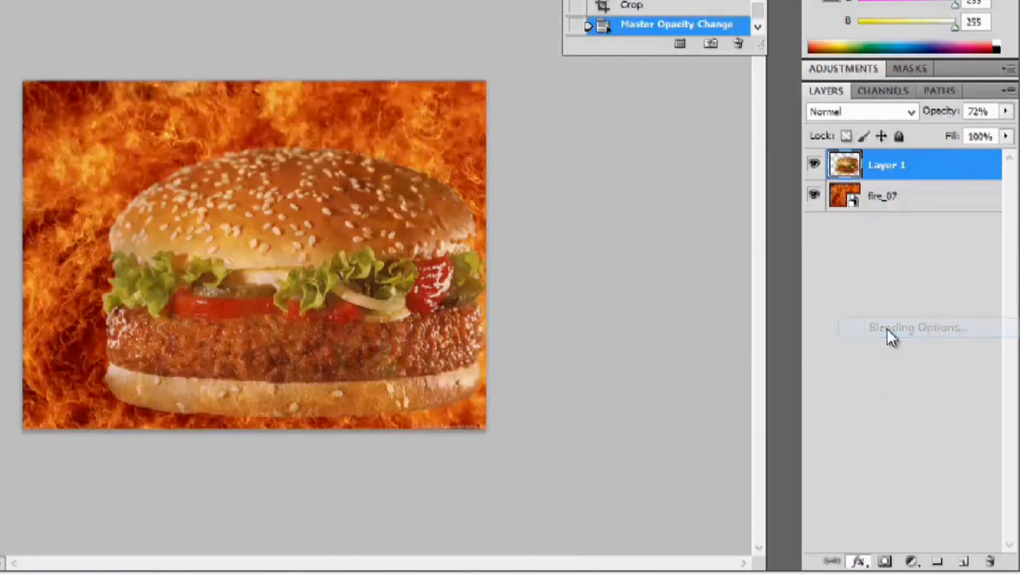
# Open Layer 1's blending options and try drop shadow and outer glow.
pyautogui.click(916, 327)
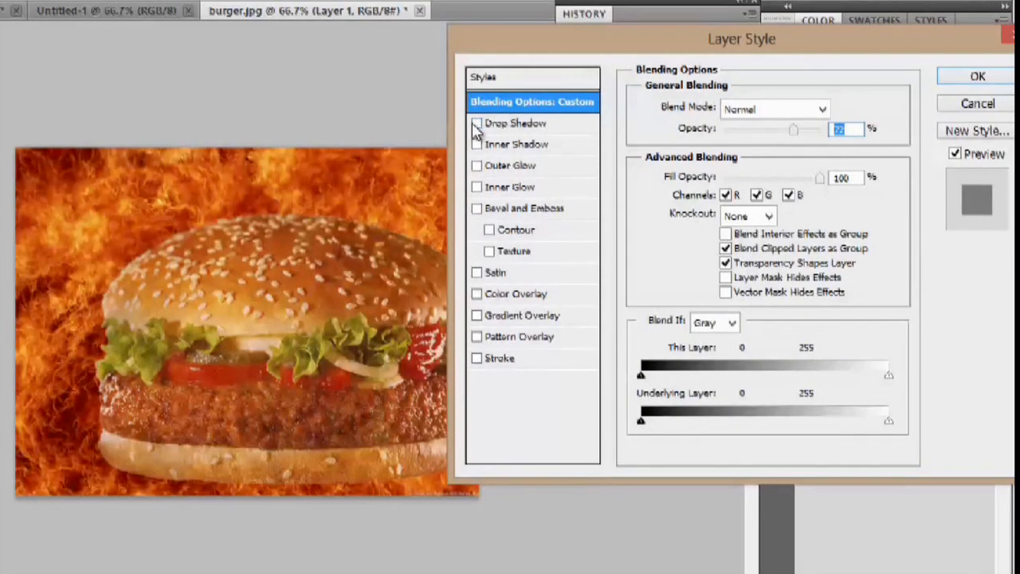
pyautogui.click(476, 123)
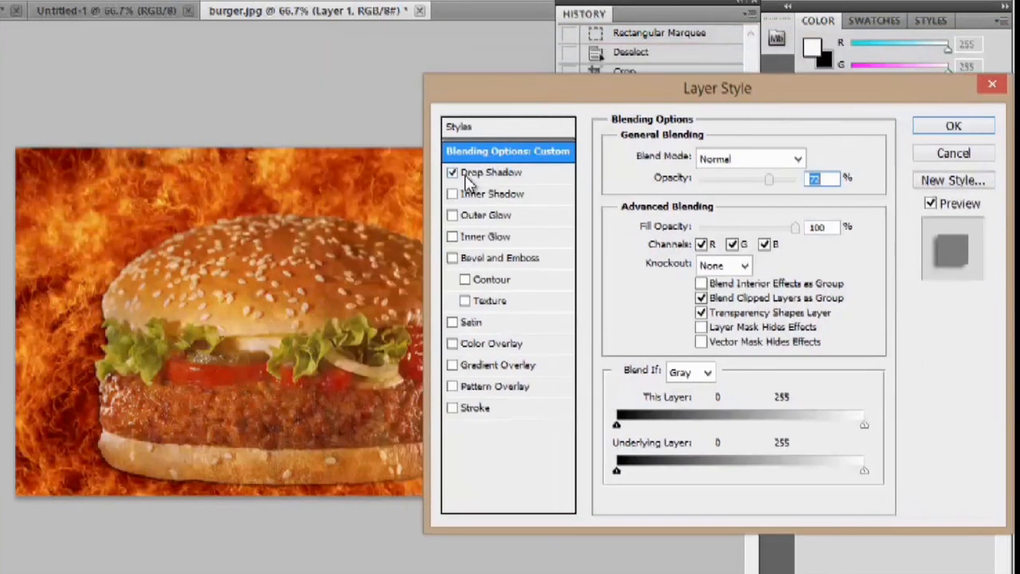
pyautogui.click(453, 194)
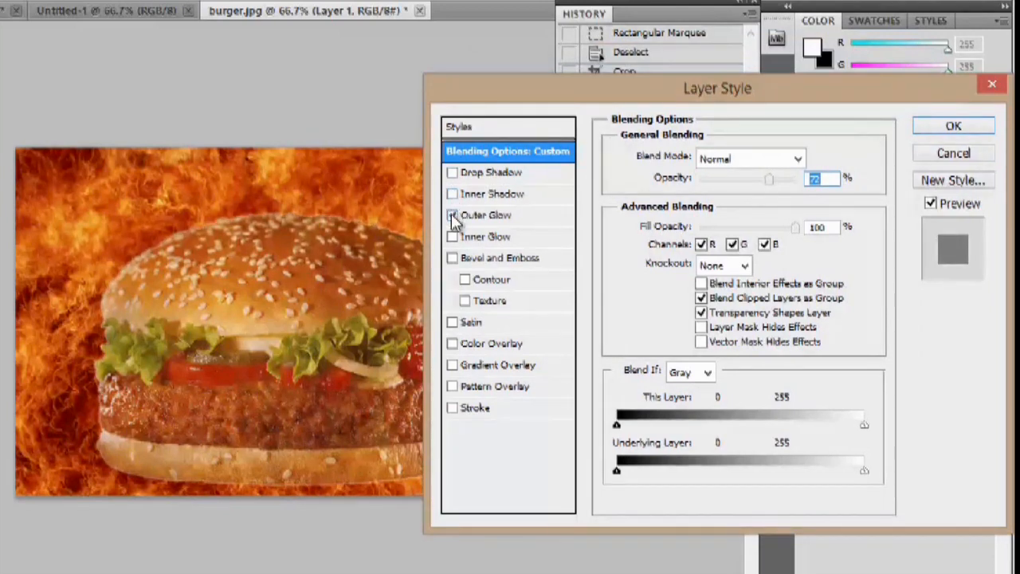
pyautogui.click(453, 215)
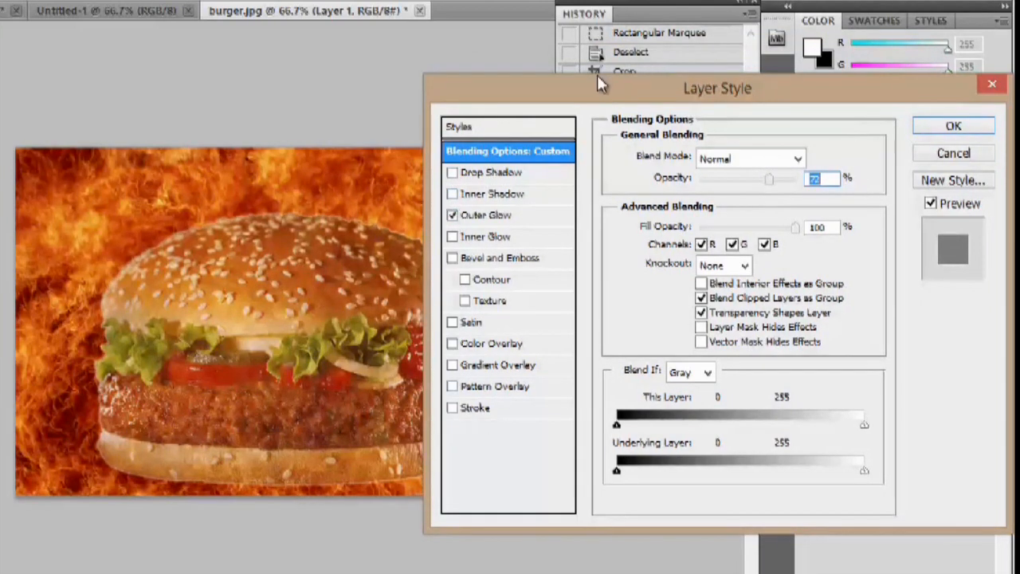
# Apply a black drop shadow at 75% opacity, 30°, 5 px distance and size.
pyautogui.moveTo(718, 88); pyautogui.dragTo(805, 89)
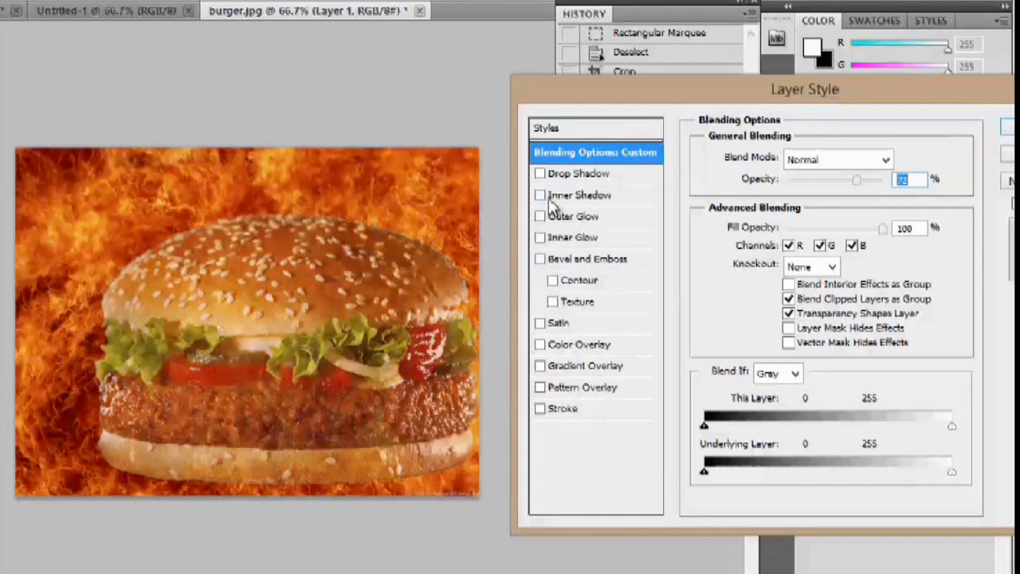
pyautogui.click(540, 173)
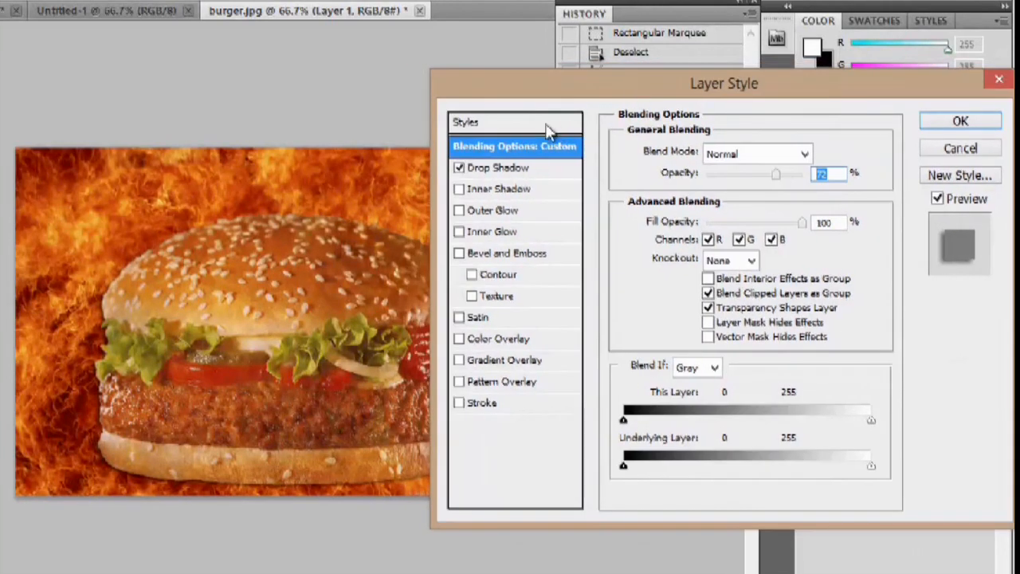
pyautogui.click(499, 167)
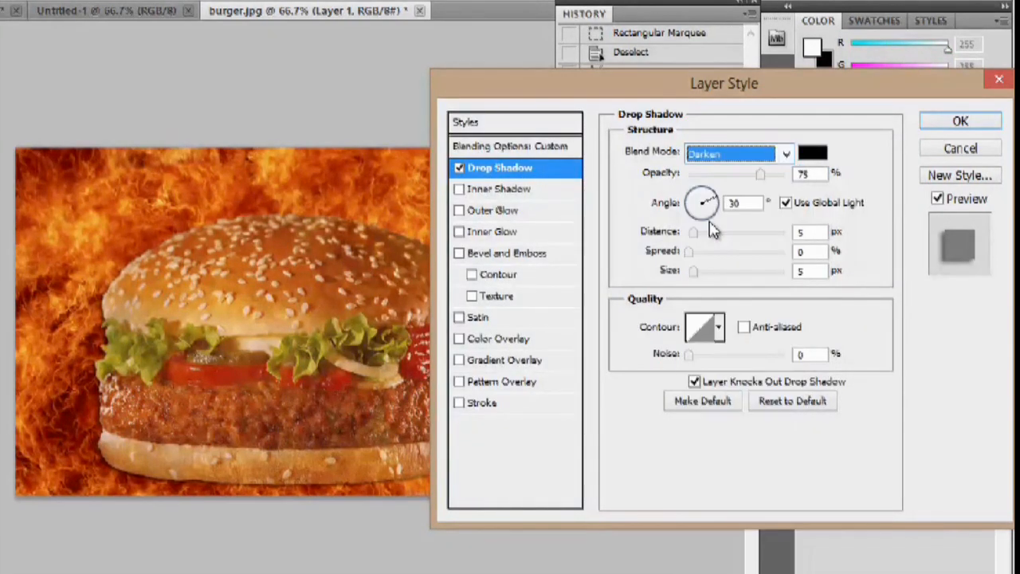
pyautogui.click(959, 120)
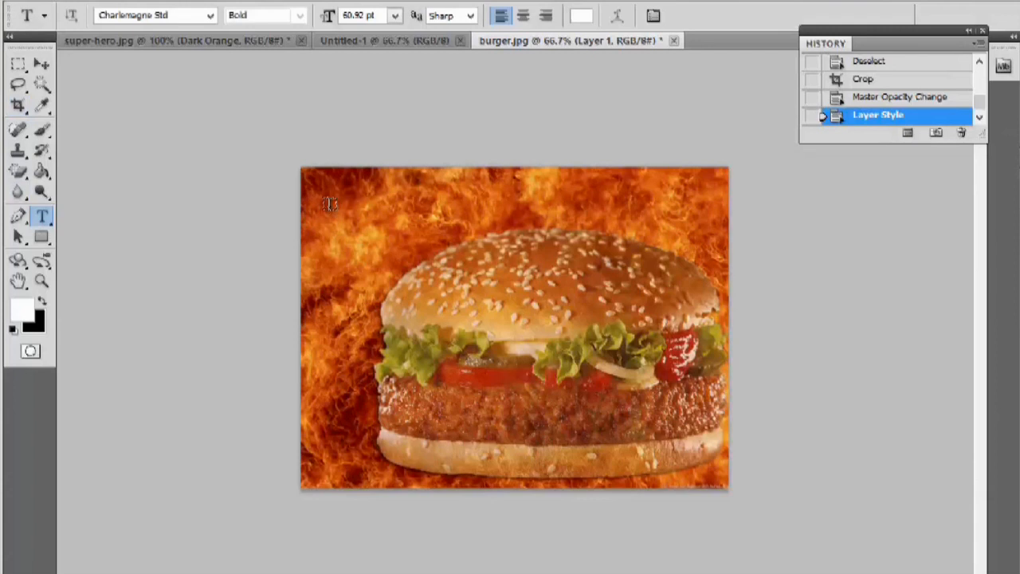
# Type the white 'Try our Flame Burger' text in a box at the top-left.
pyautogui.moveTo(329, 203); pyautogui.dragTo(602, 269)
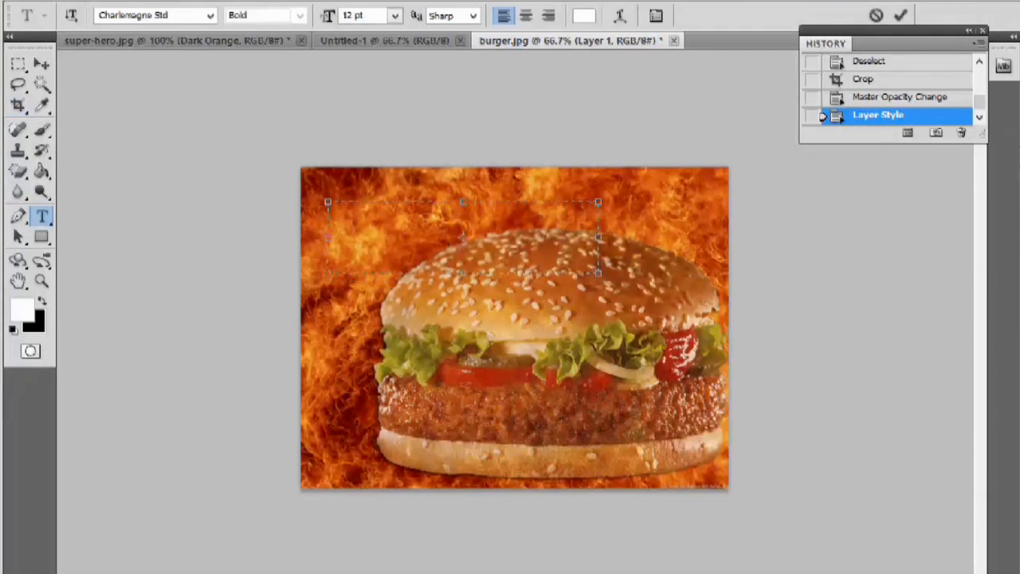
pyautogui.moveTo(617, 322)
pyautogui.write('BYOUR NAME')
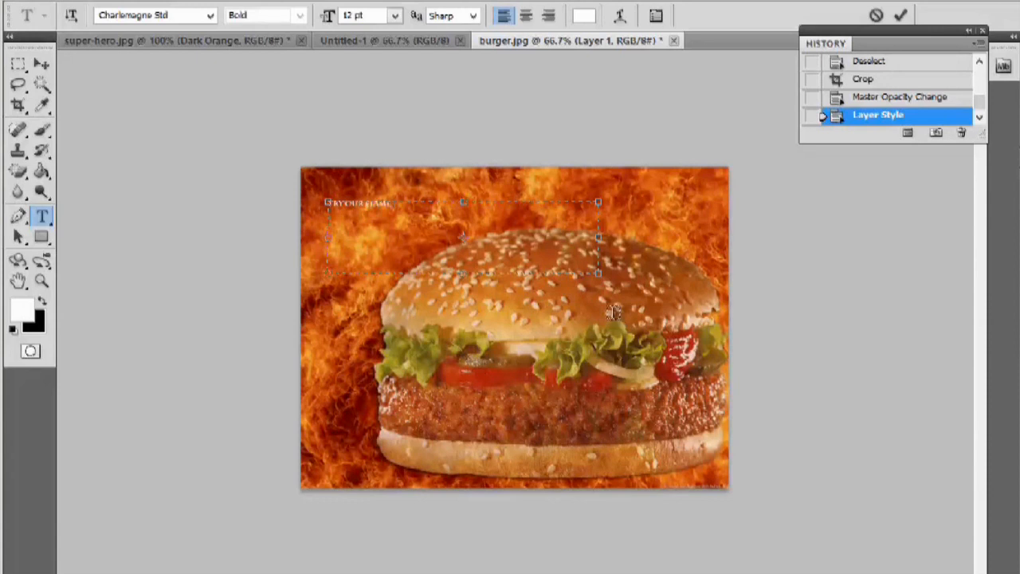
pyautogui.write('burger')
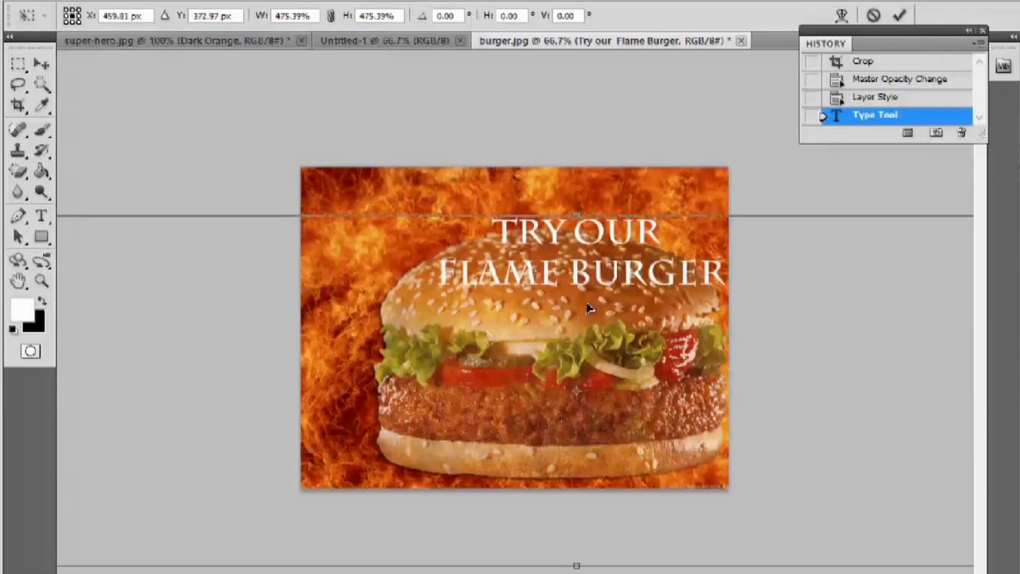
# Move the enlarged, rotated headline into place over the upper-left of the image.
pyautogui.moveTo(578, 311); pyautogui.dragTo(516, 223)
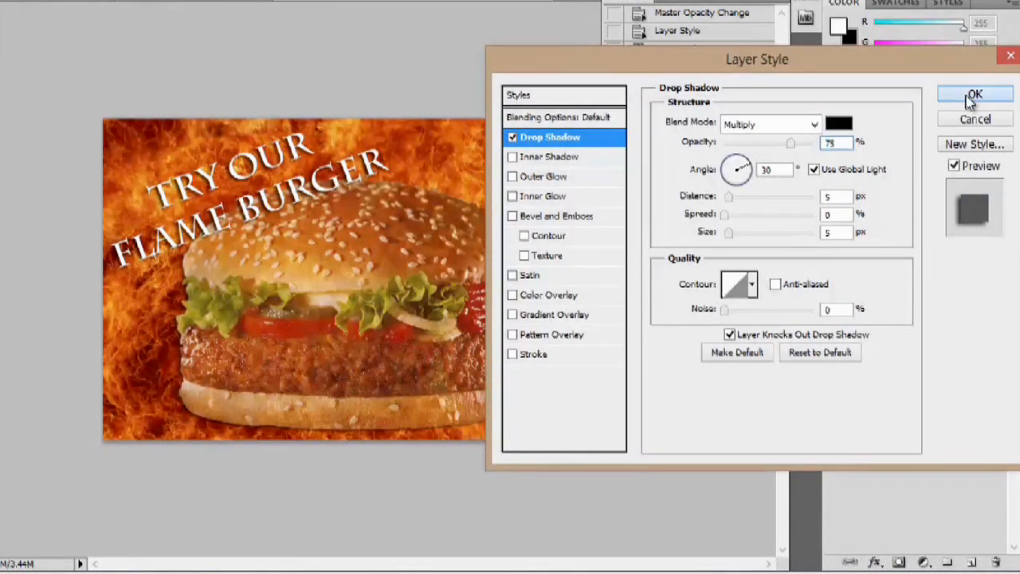
# Confirm a Multiply 75%, 30°, 5 px drop shadow on the headline text layer.
pyautogui.click(975, 94)
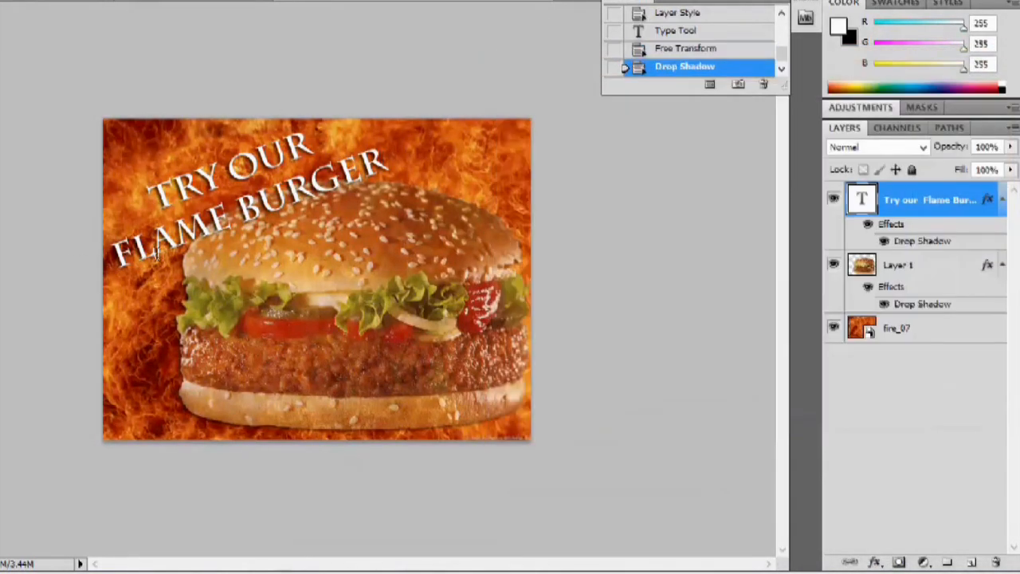